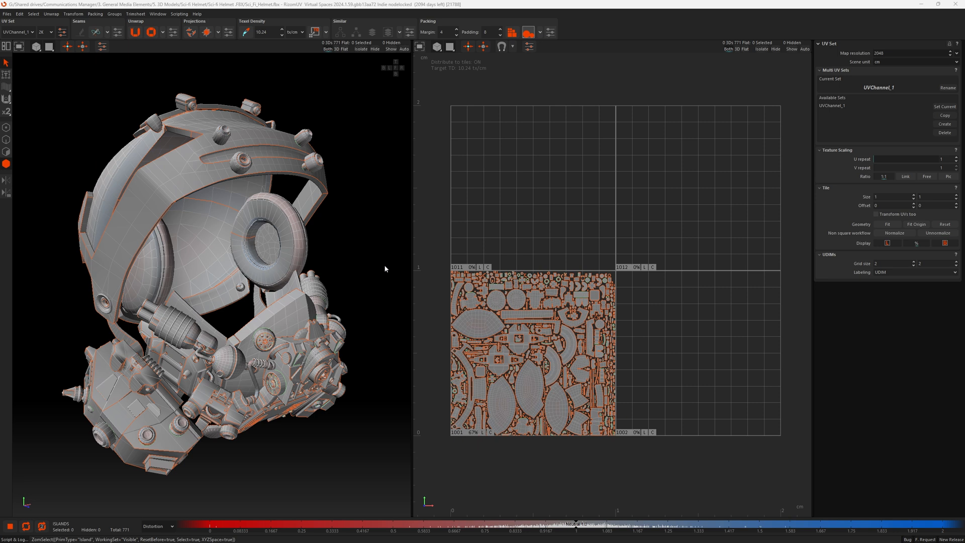
mouse_move(590, 346)
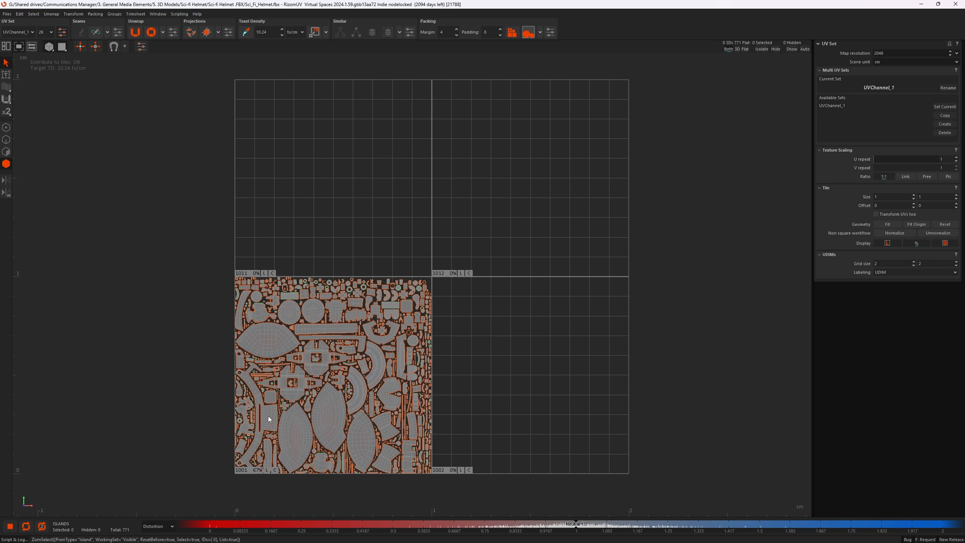
Select the pair of curved helmet islands in the lower-left corner of UDIM 1001.
click(283, 431)
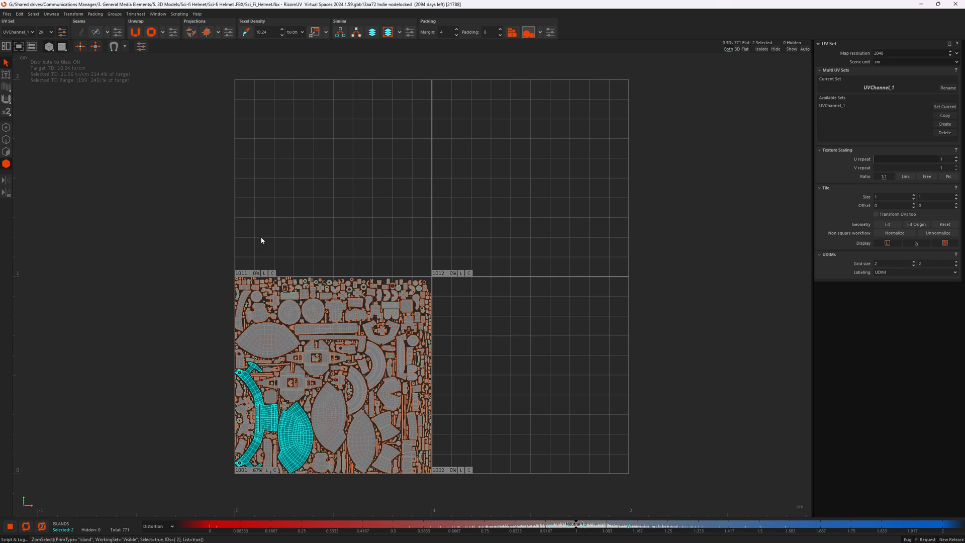
mouse_move(452, 409)
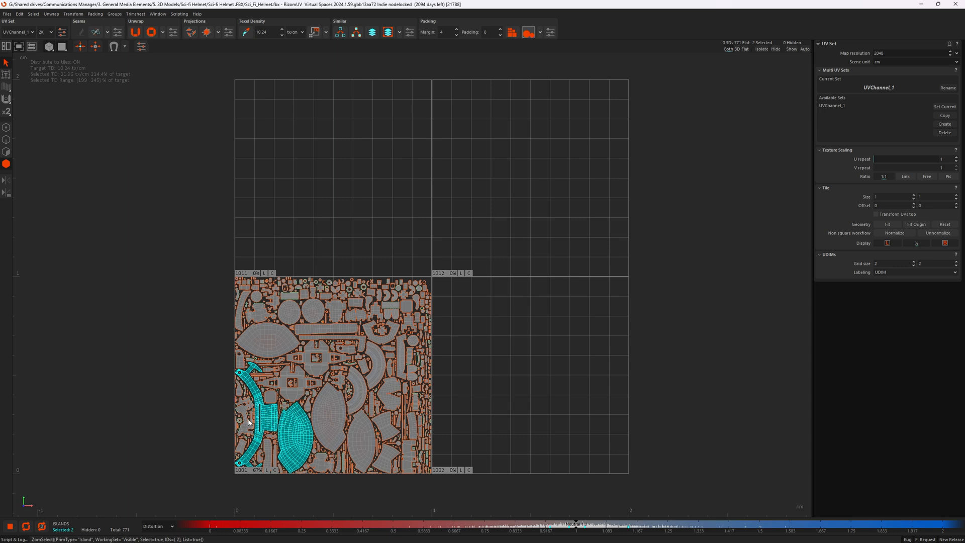
mouse_move(280, 404)
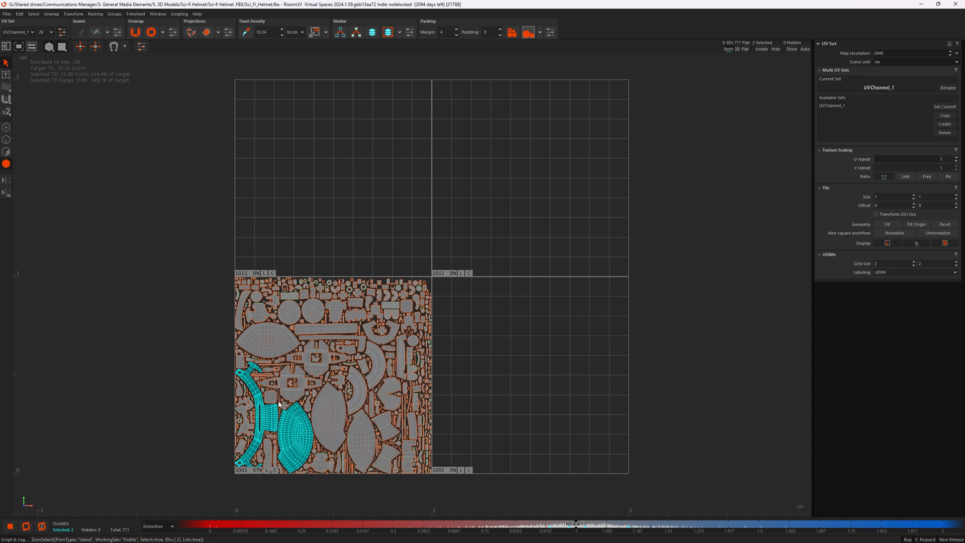
mouse_move(473, 412)
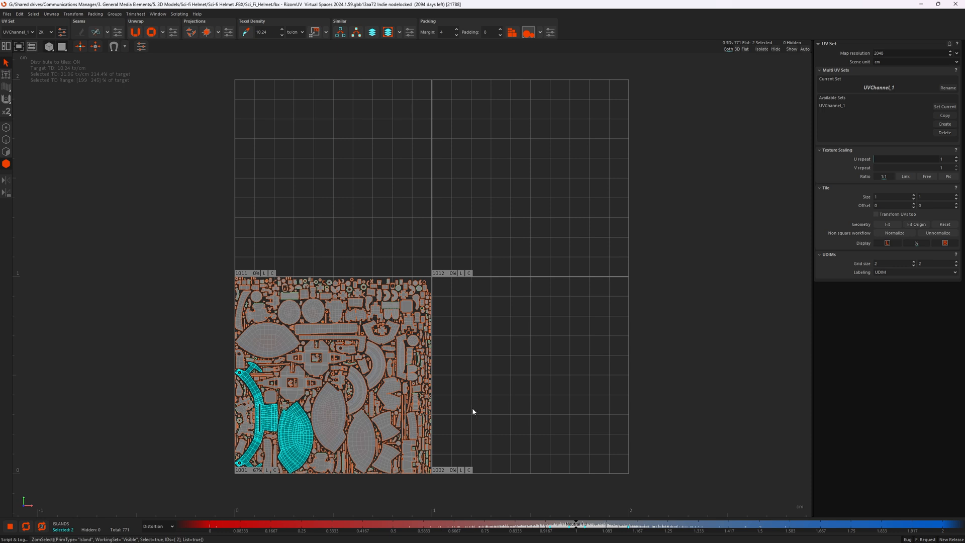
mouse_move(485, 377)
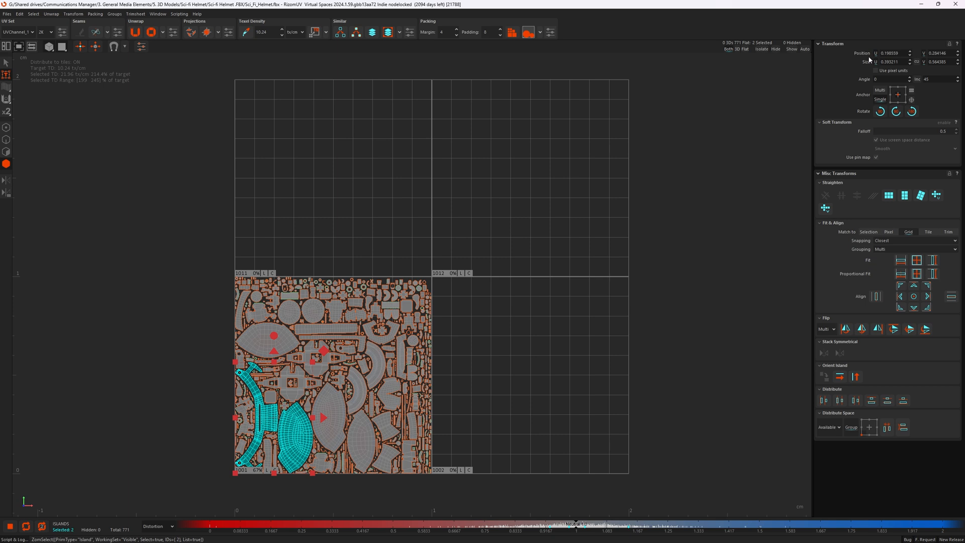
mouse_move(350, 414)
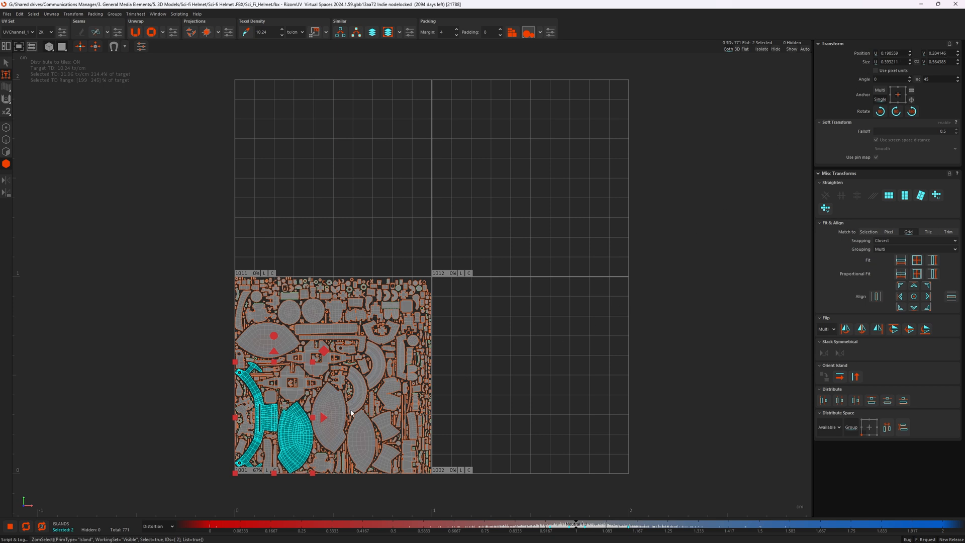
mouse_move(480, 414)
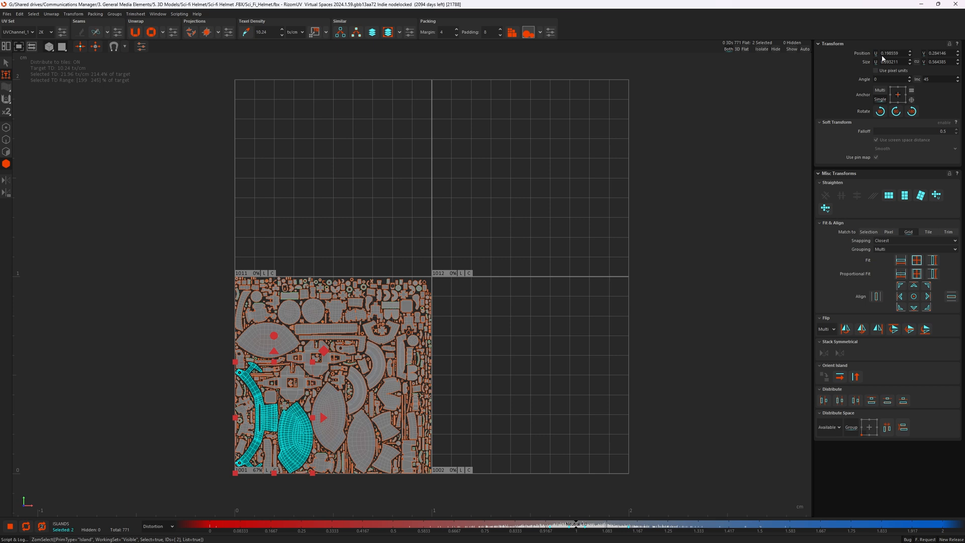
mouse_move(234, 512)
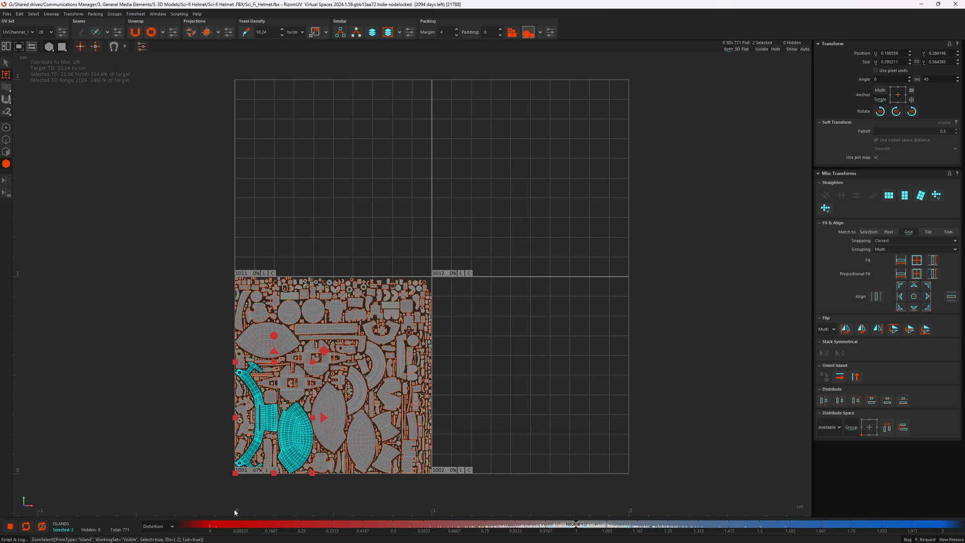
mouse_move(422, 506)
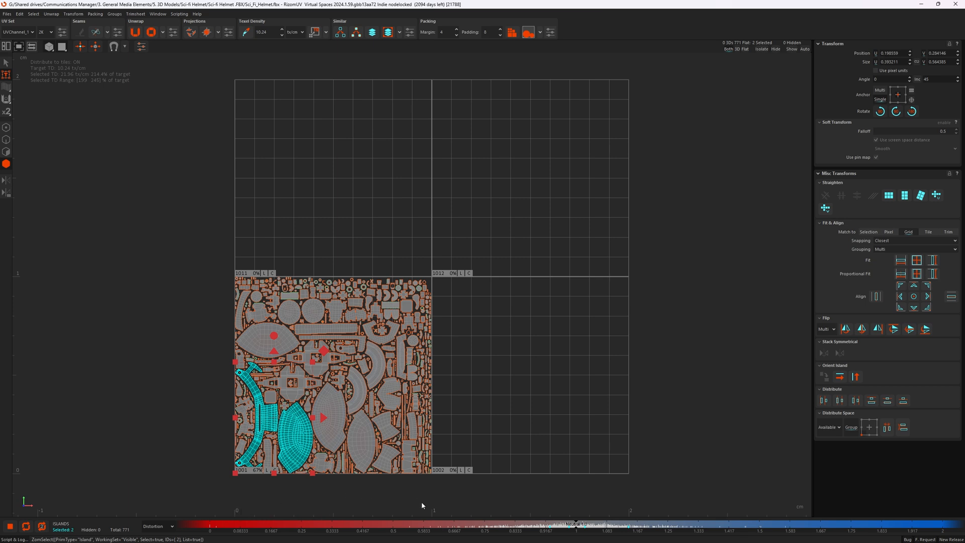
mouse_move(647, 514)
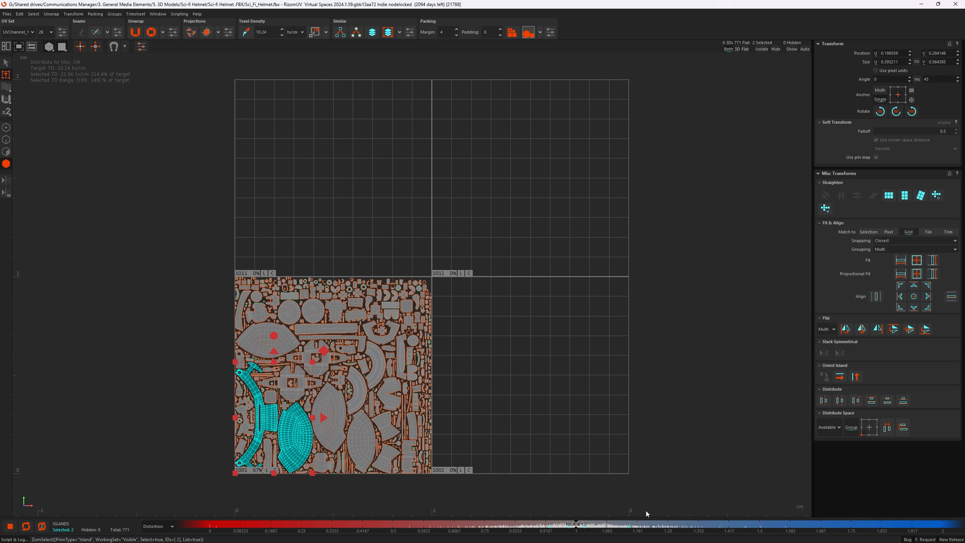
mouse_move(782, 169)
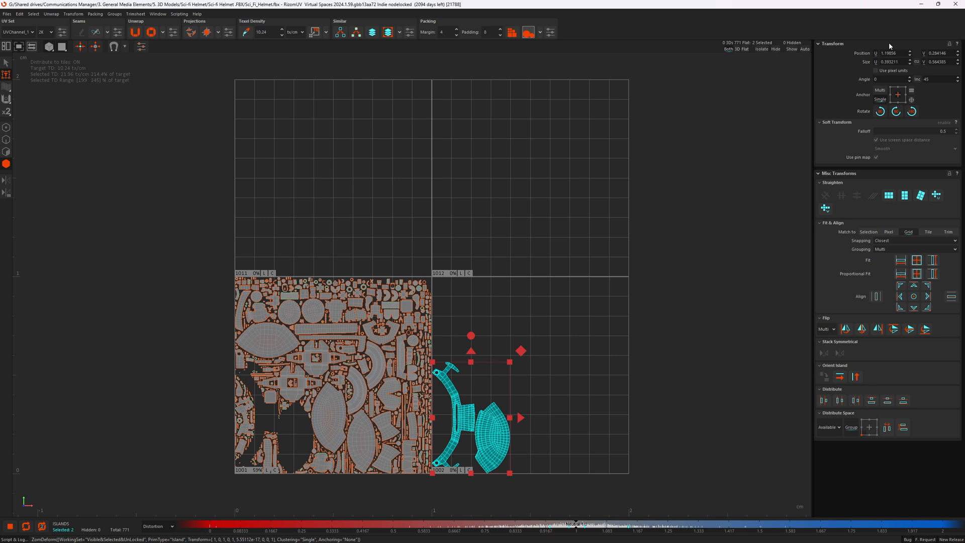
mouse_move(464, 459)
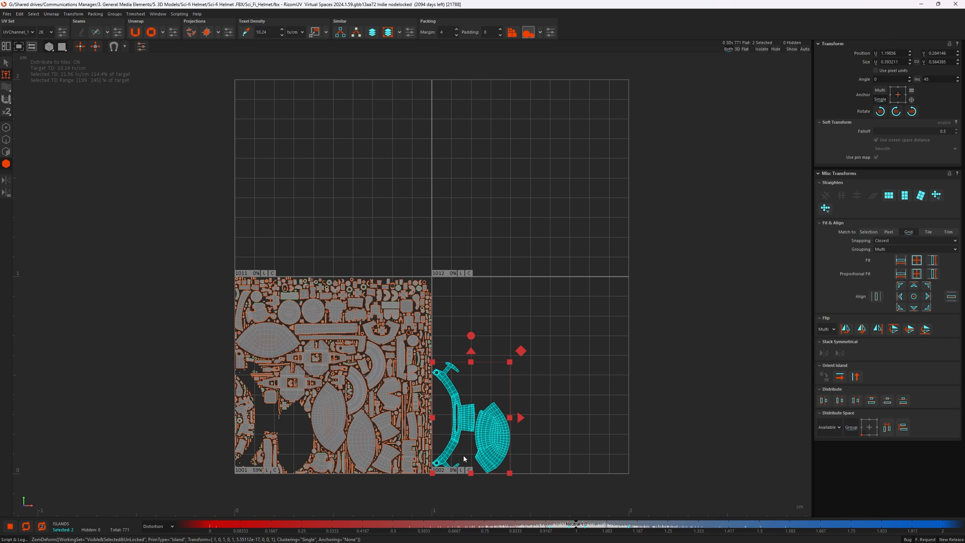
mouse_move(507, 367)
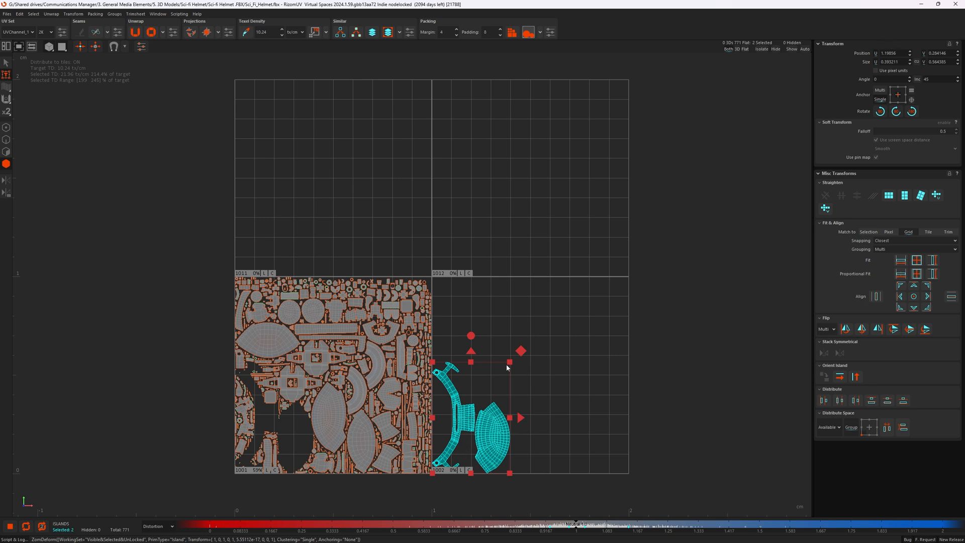
mouse_move(271, 433)
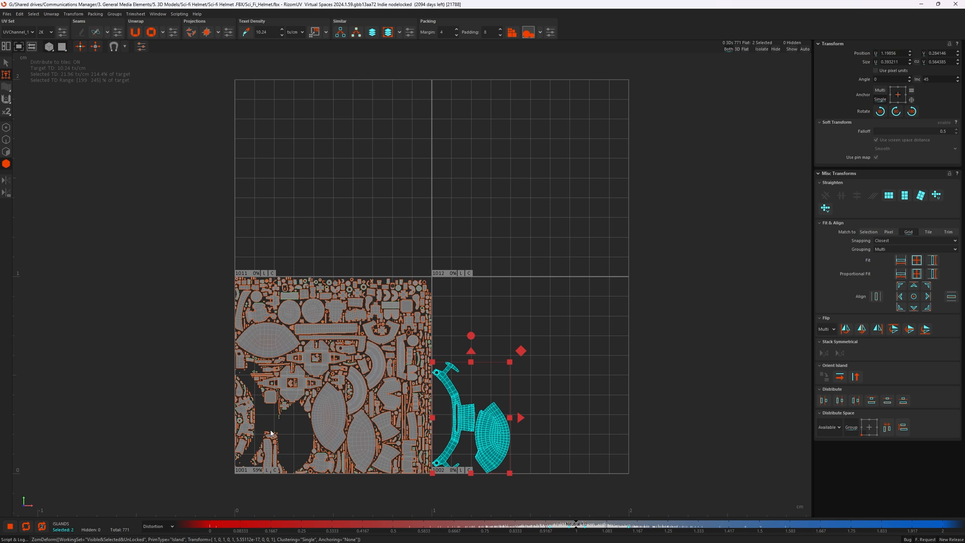
mouse_move(502, 400)
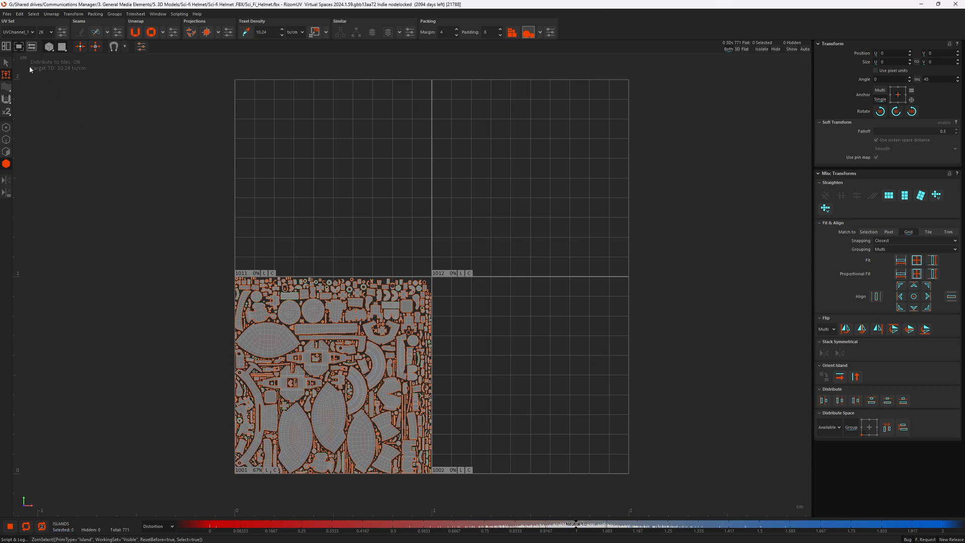
Select the narrow curved island and its neighbour, then drag both one tile right into UDIM 1002.
click(5, 64)
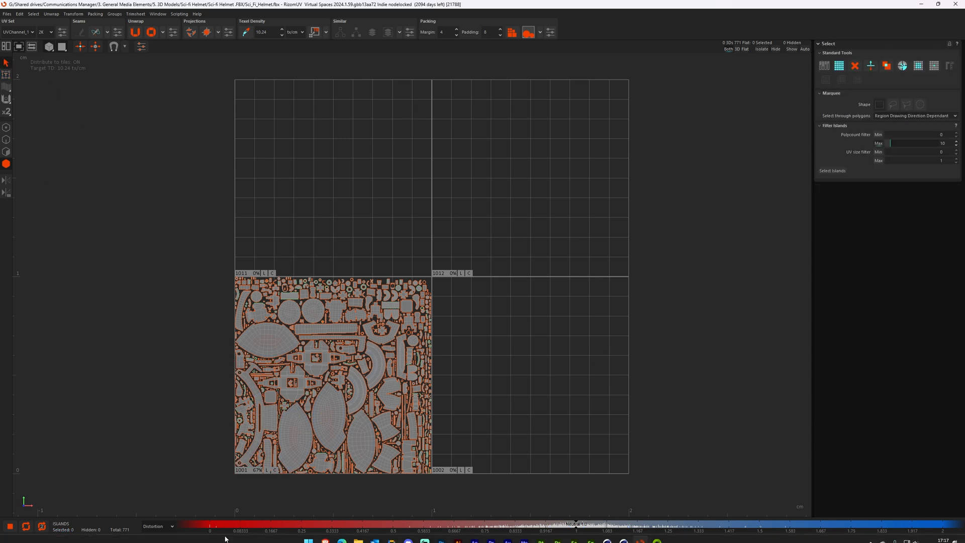
click(253, 419)
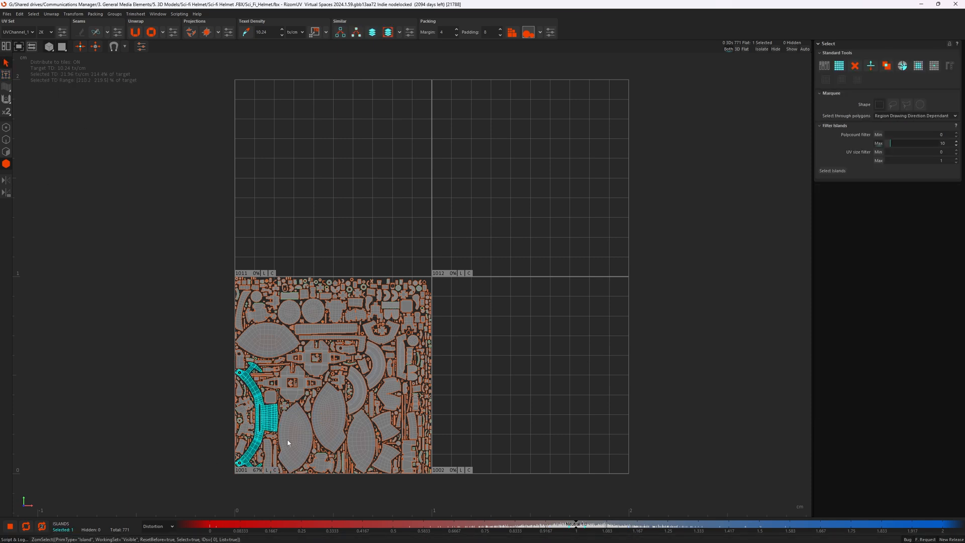
click(295, 419)
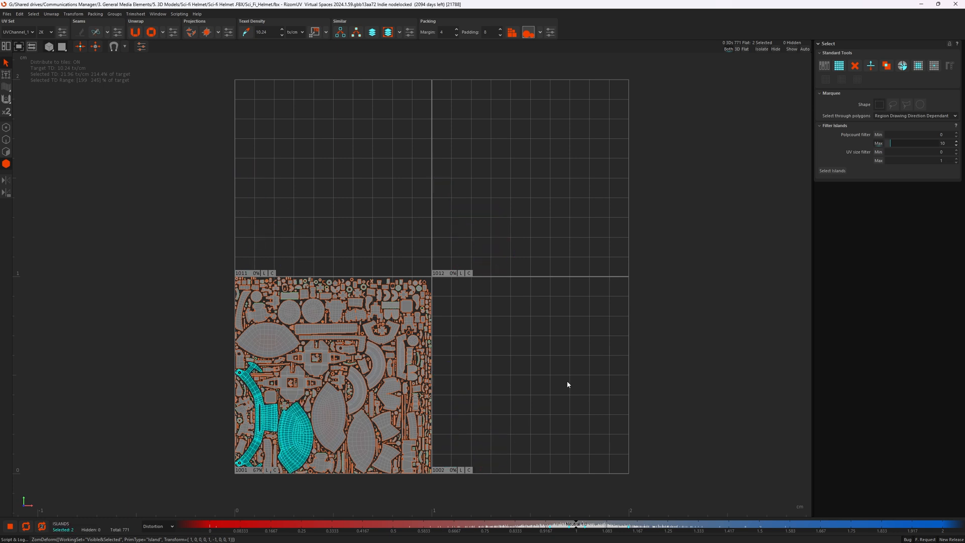
drag(277, 419, 468, 419)
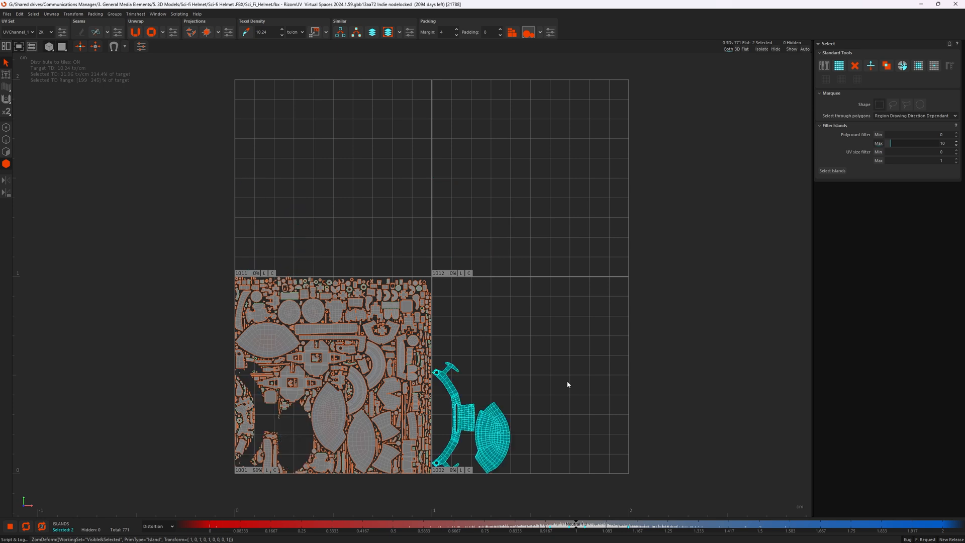